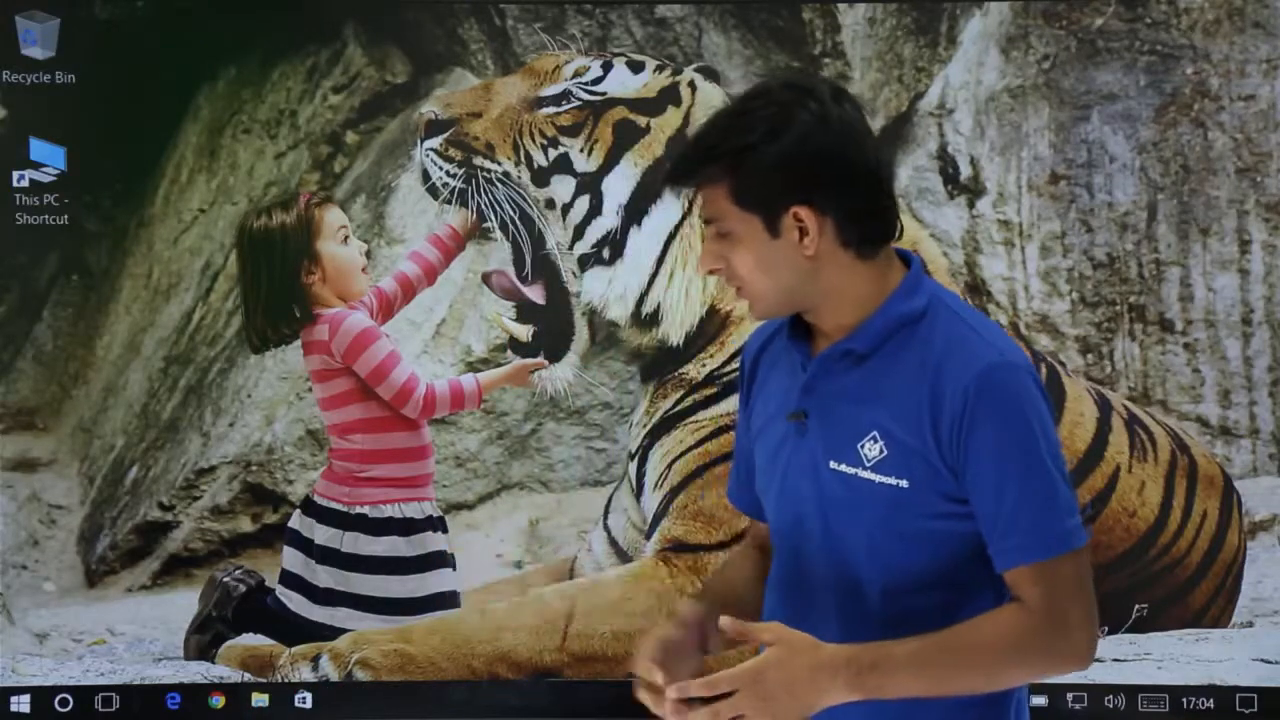
Open This PC, then the Windows (C:) drive, and select the IBM Setup File folder.
click(259, 700)
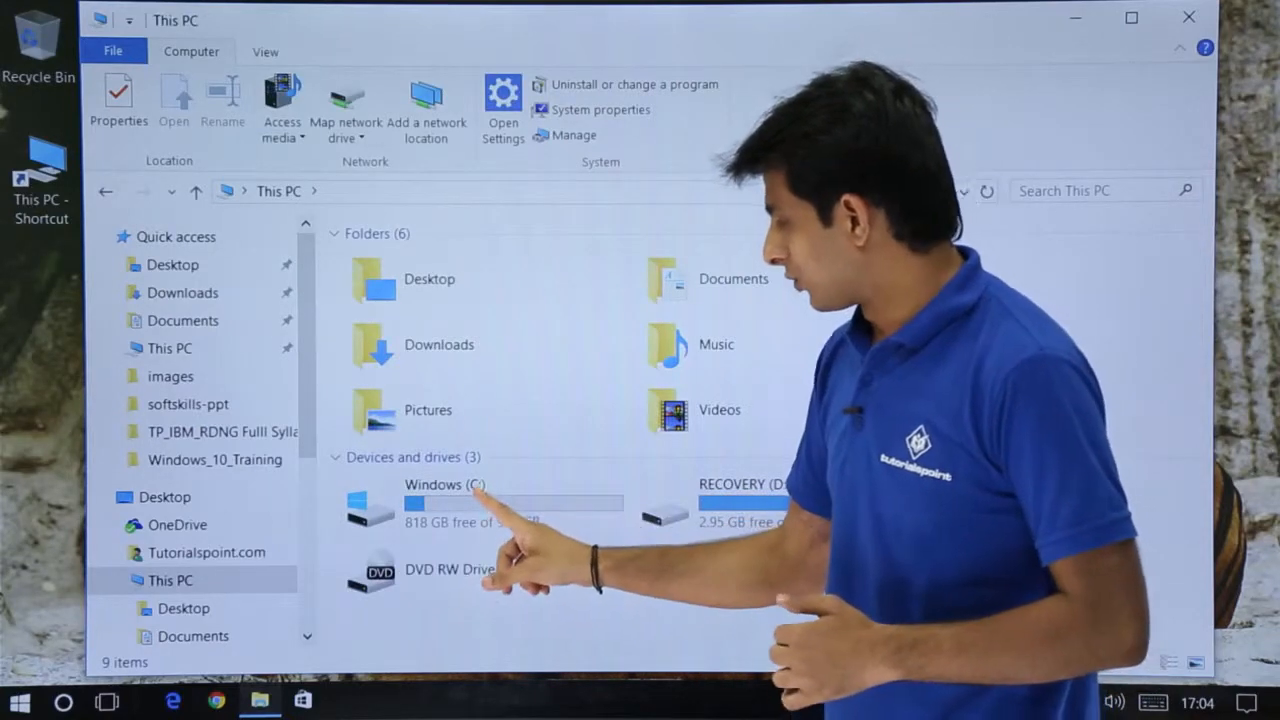
double_click(445, 500)
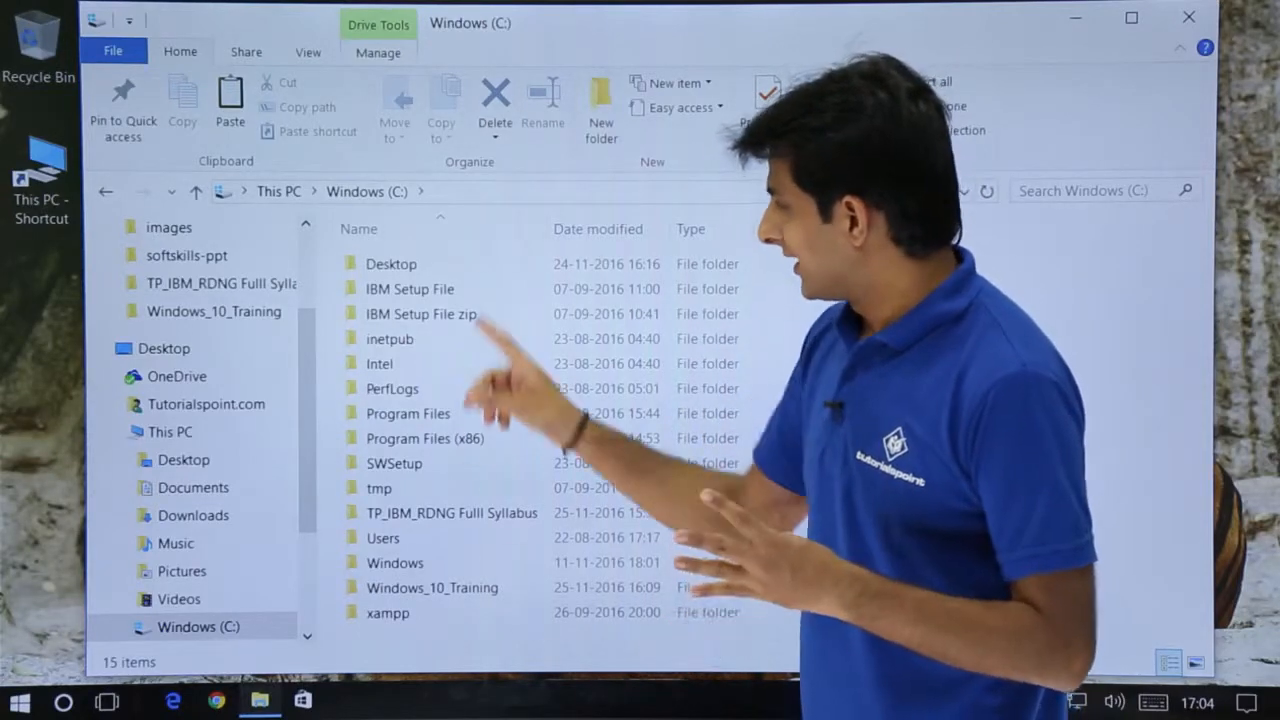
double_click(409, 288)
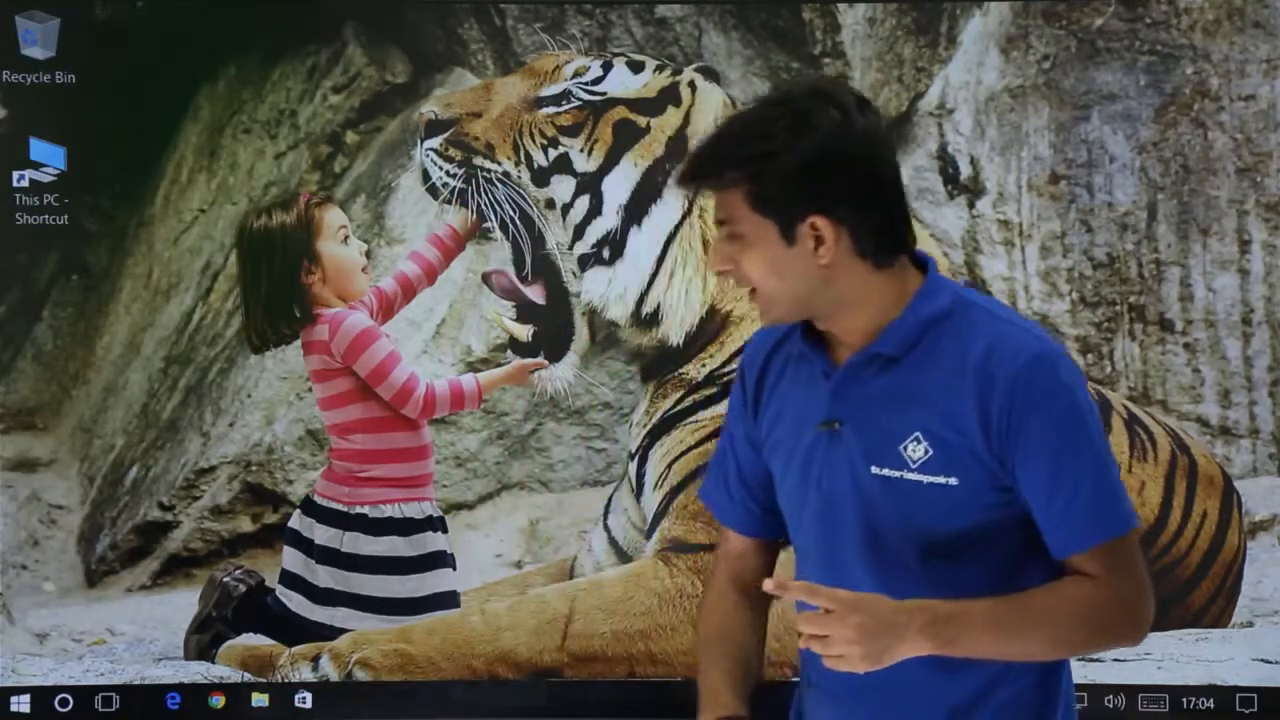
click(259, 699)
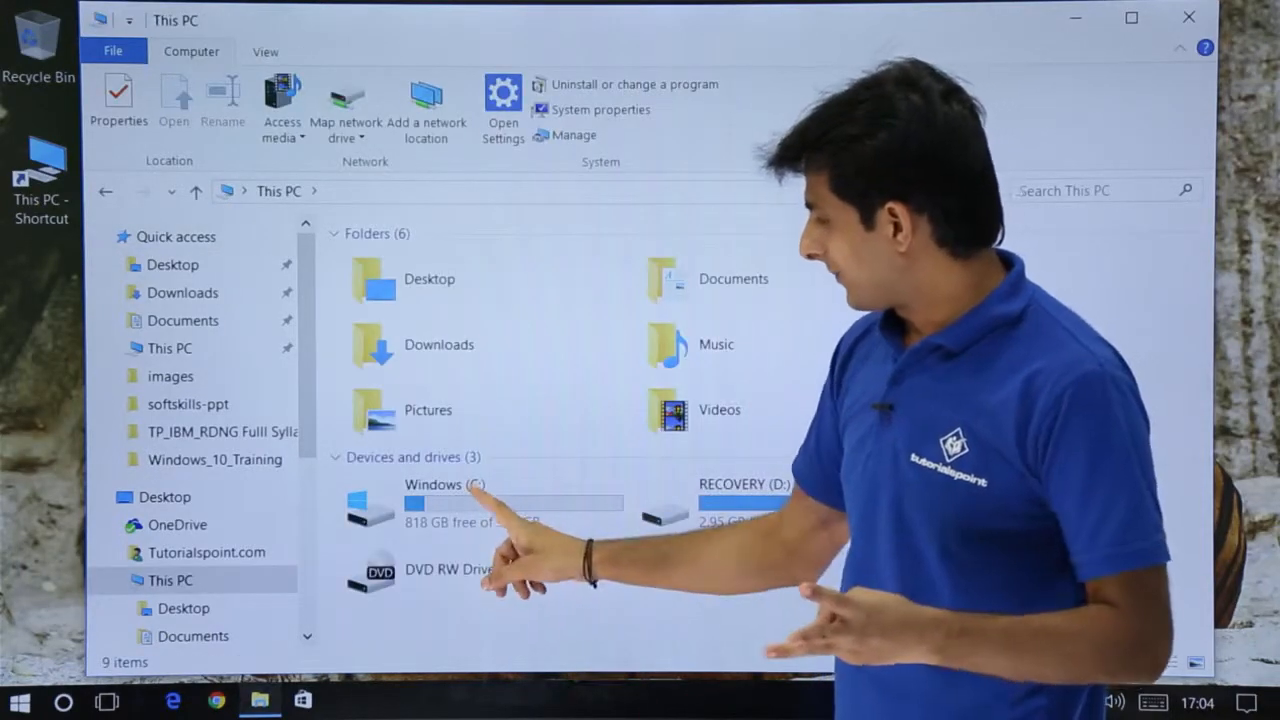
double_click(450, 500)
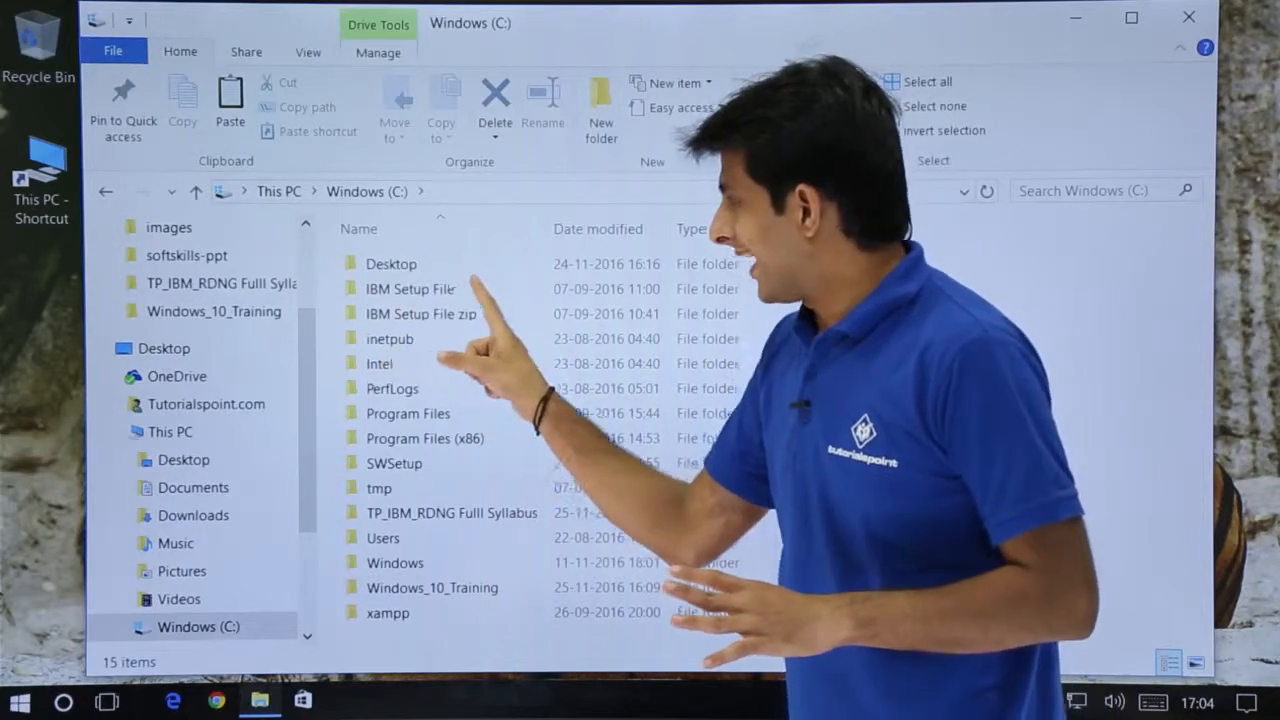
double_click(411, 288)
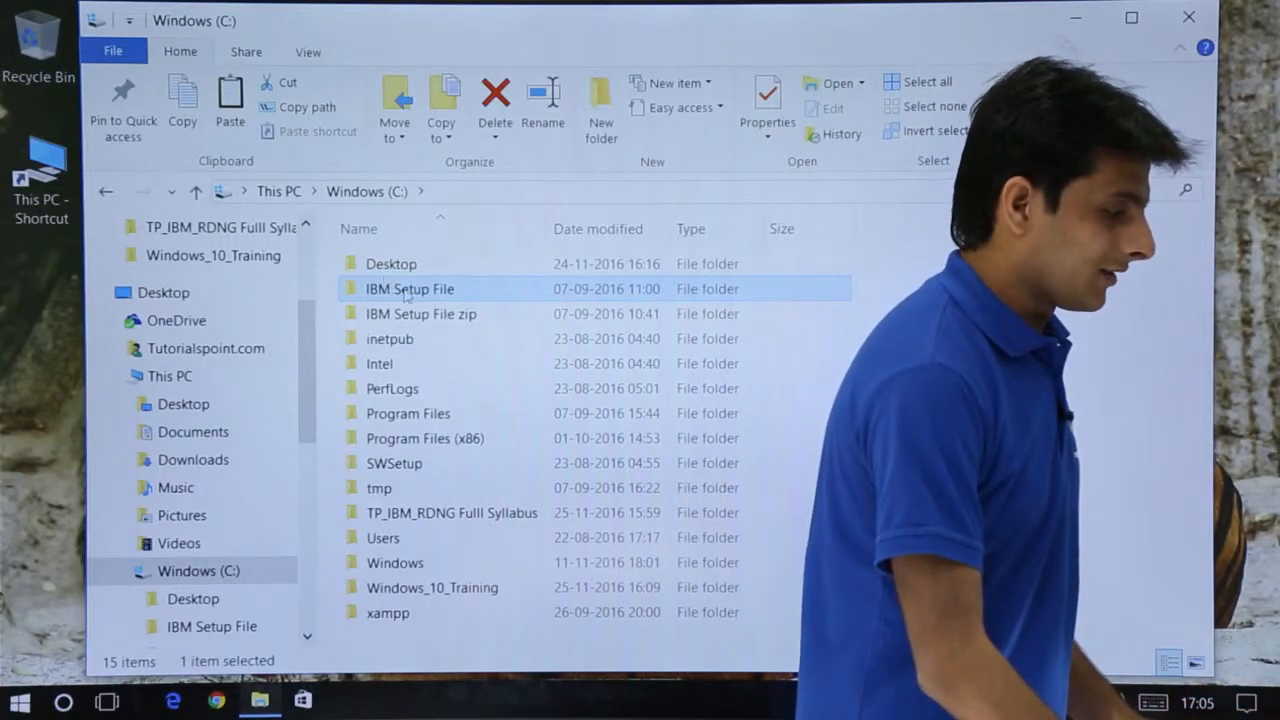
Create a shortcut to the IBM Setup File folder and accept placing it on the desktop.
right_click(410, 289)
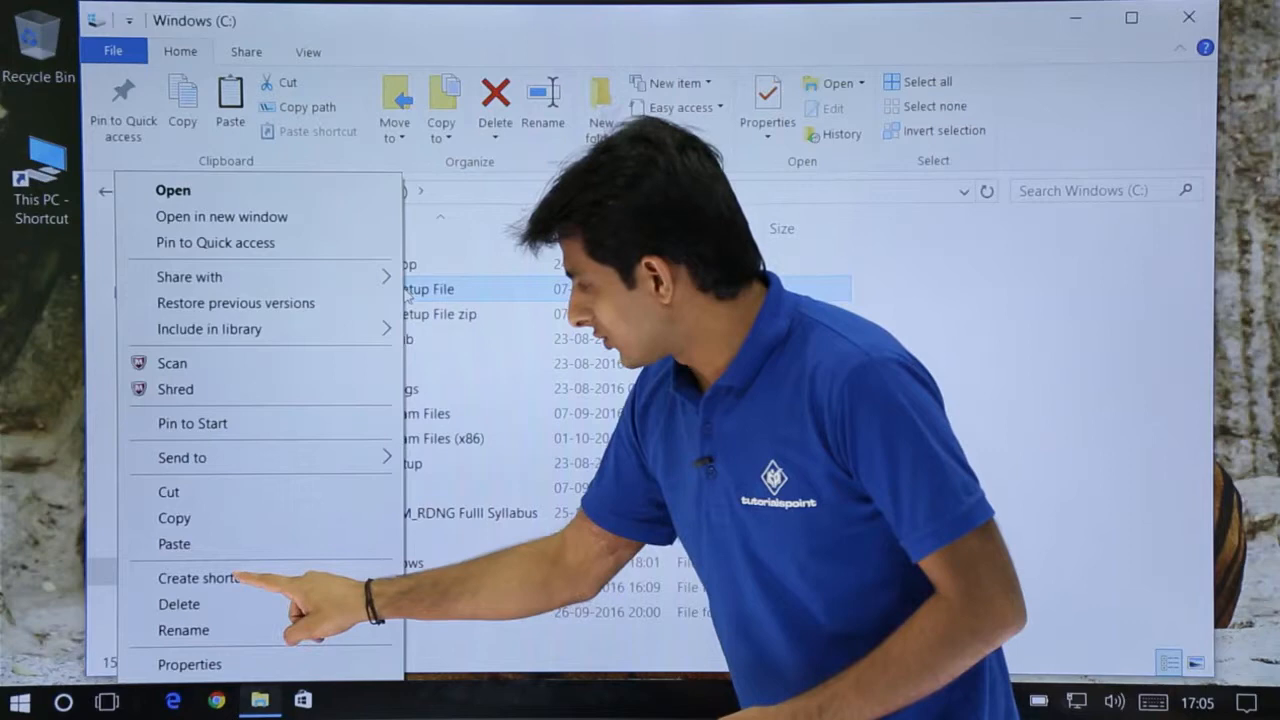
click(199, 577)
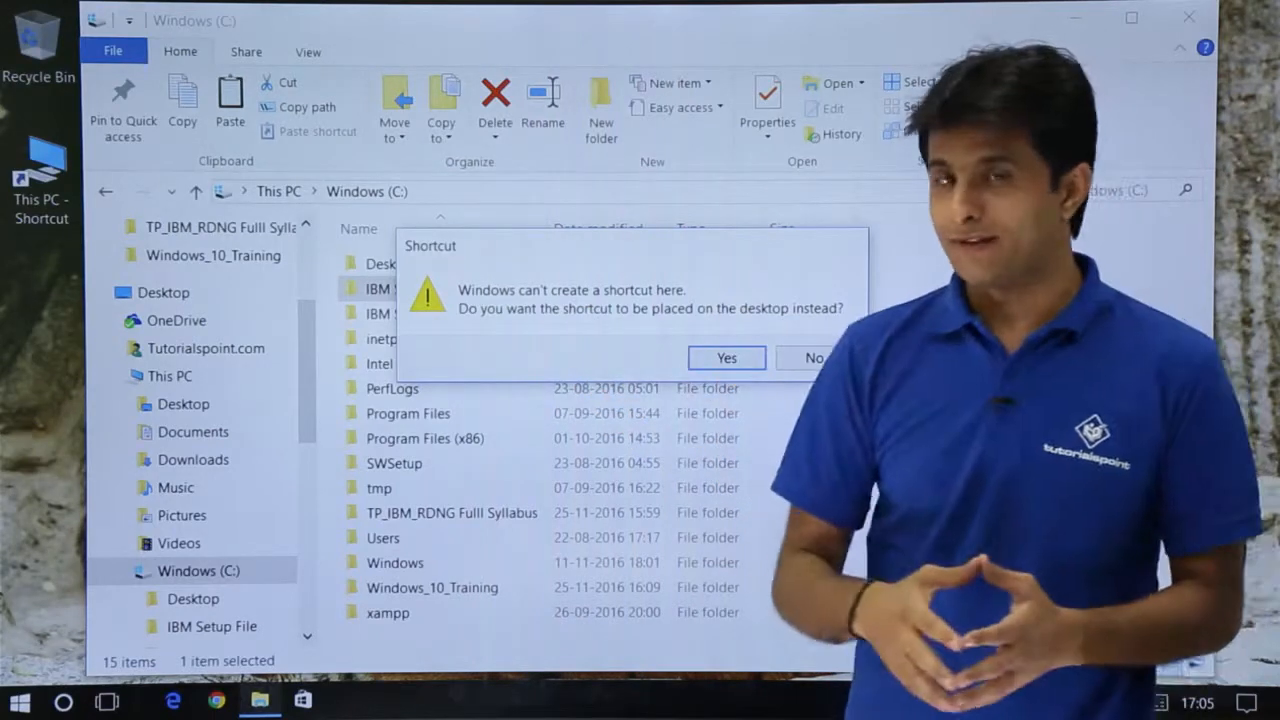
click(726, 358)
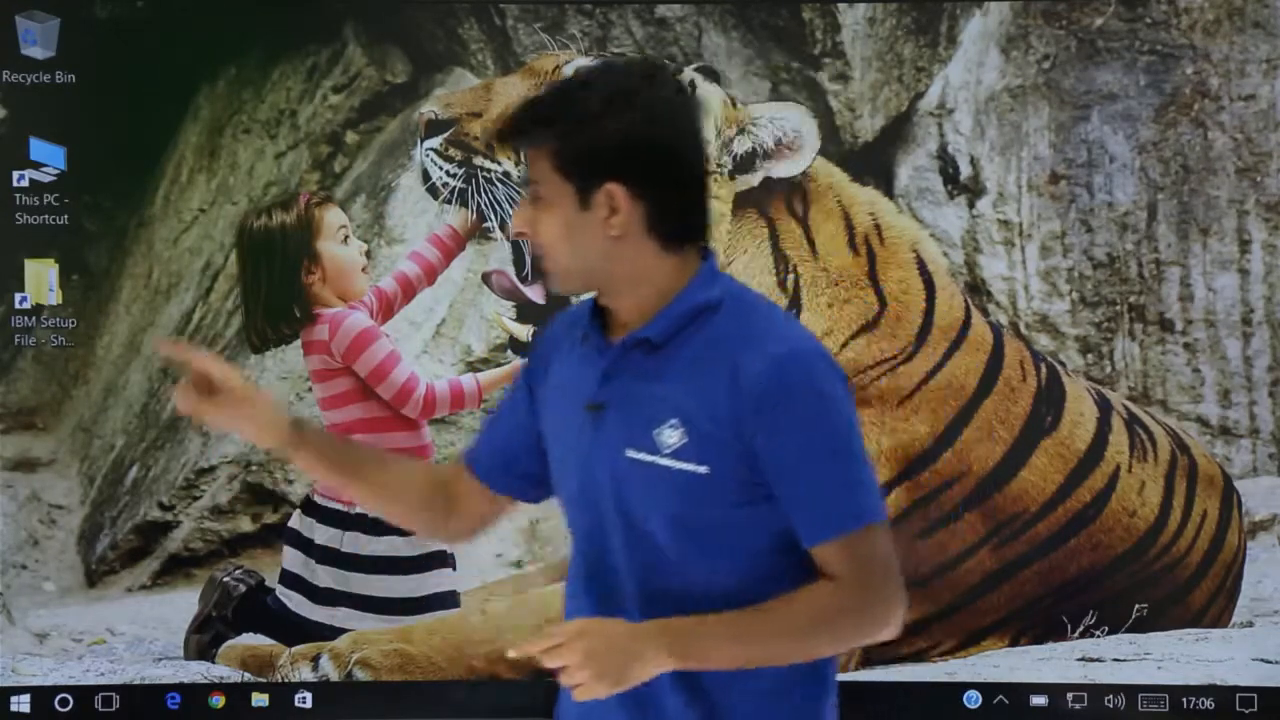
double_click(42, 290)
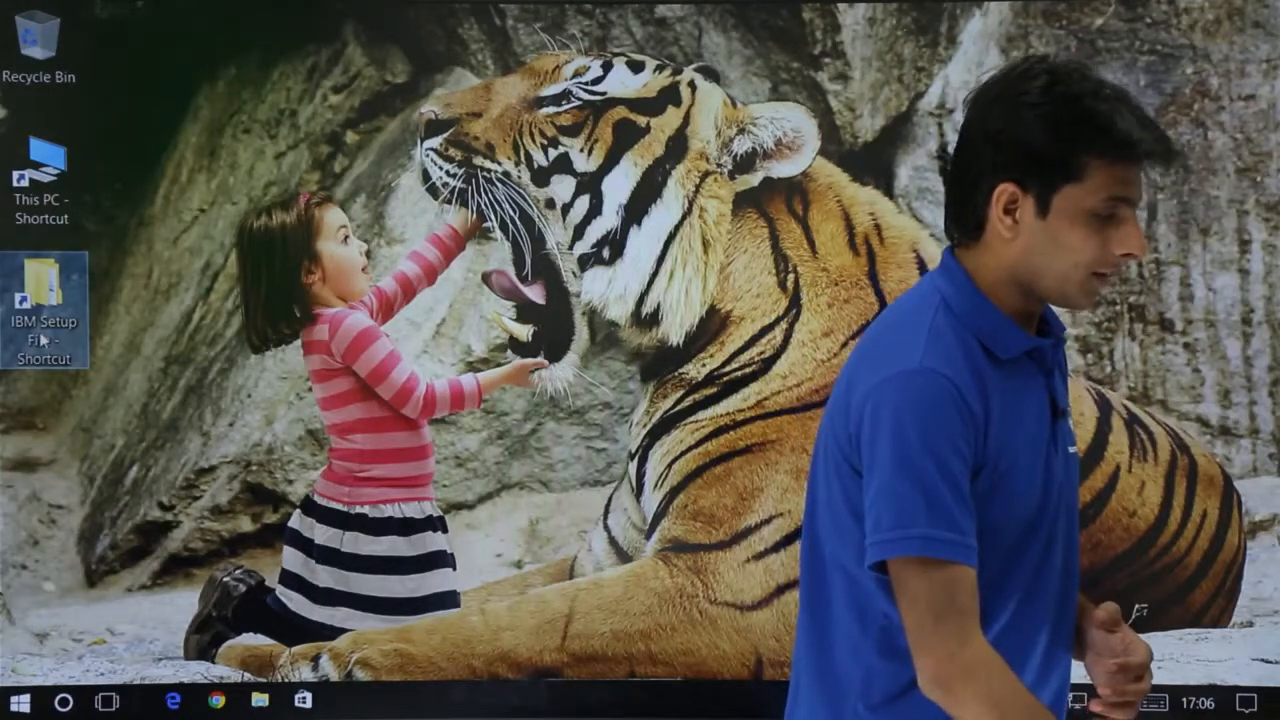
Bring up the context menu for the IBM Setup File - Shortcut desktop icon.
right_click(43, 308)
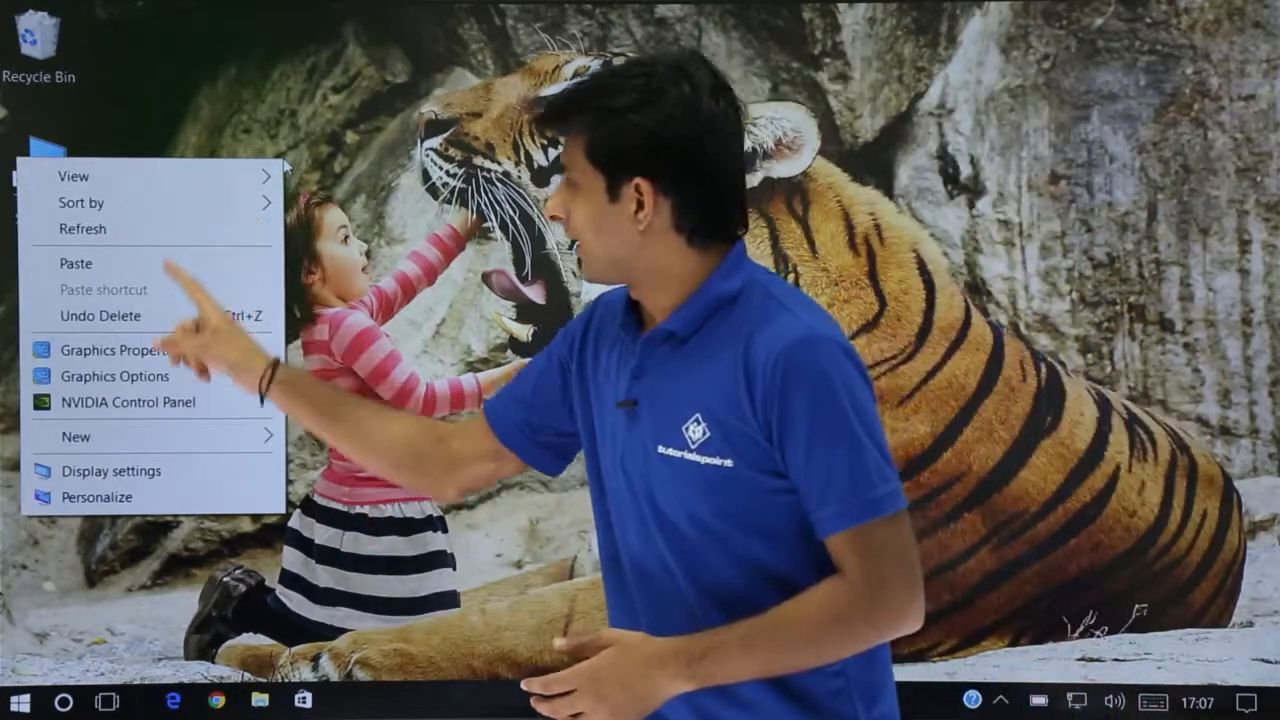
Choose New > Shortcut from the desktop context menu to launch the Create Shortcut wizard.
click(76, 436)
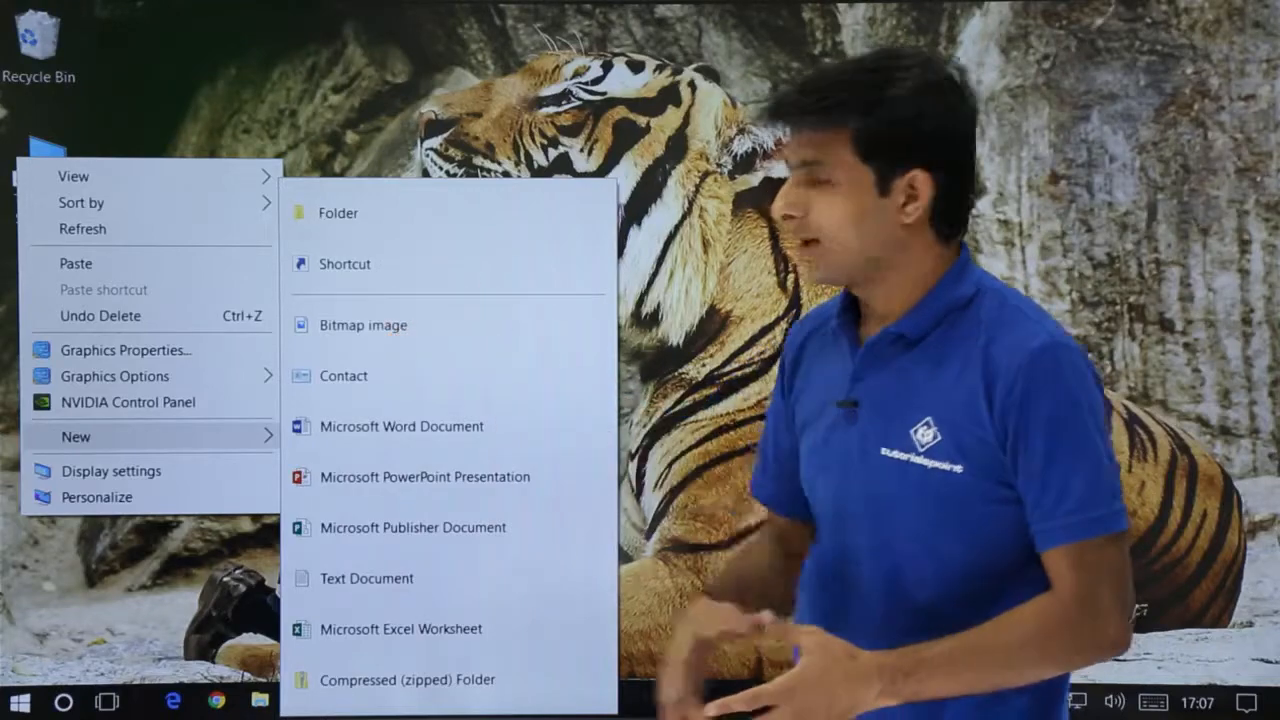
click(344, 263)
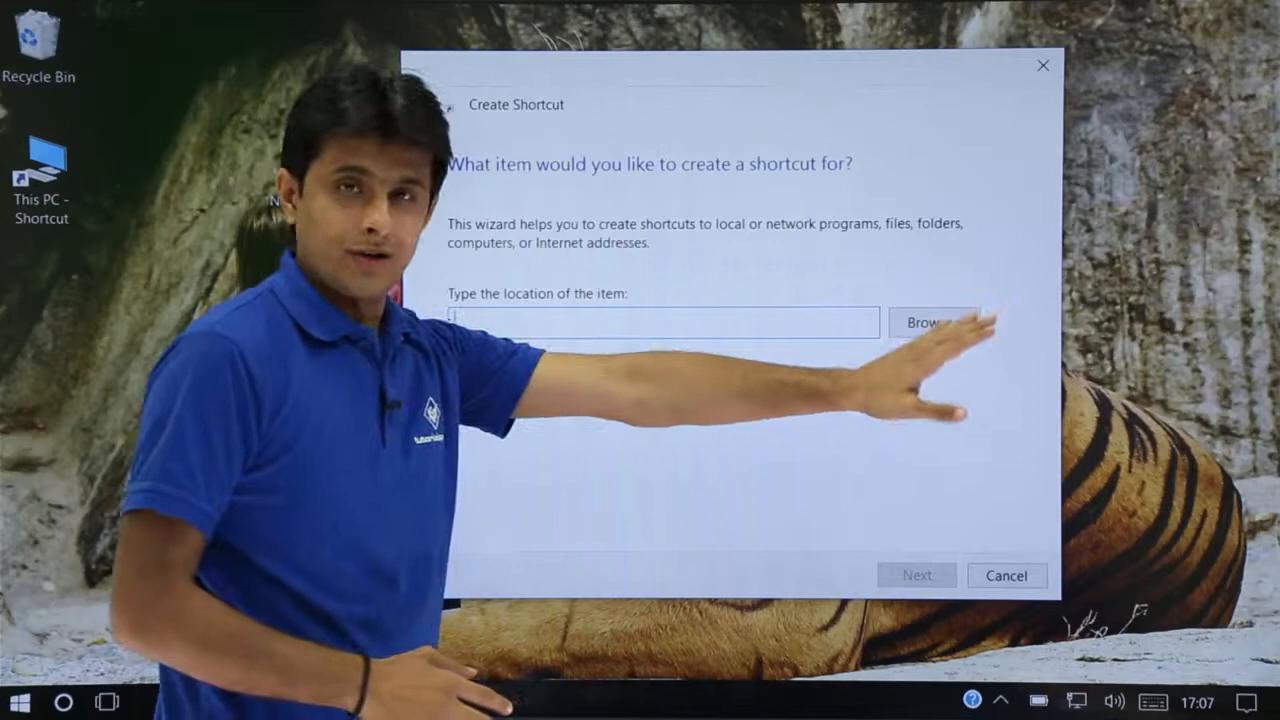
Browse to C:\IBM Setup File and set it as the shortcut's location.
click(932, 322)
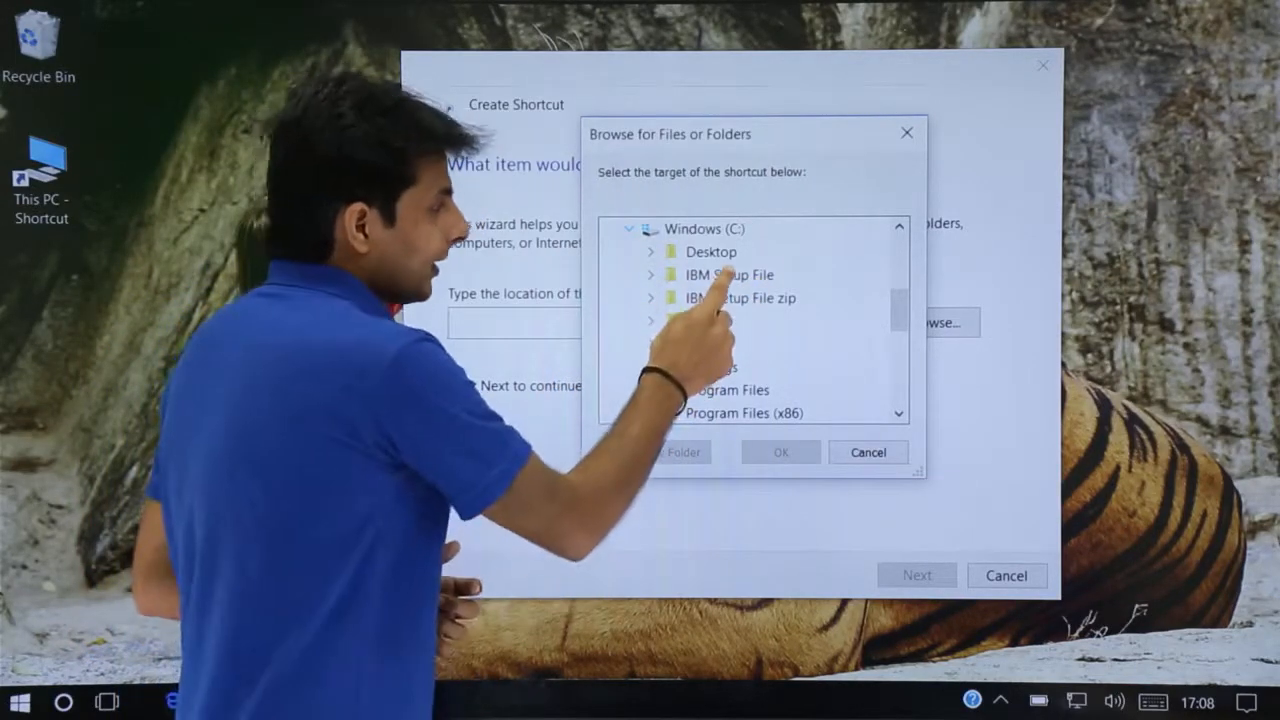
click(651, 274)
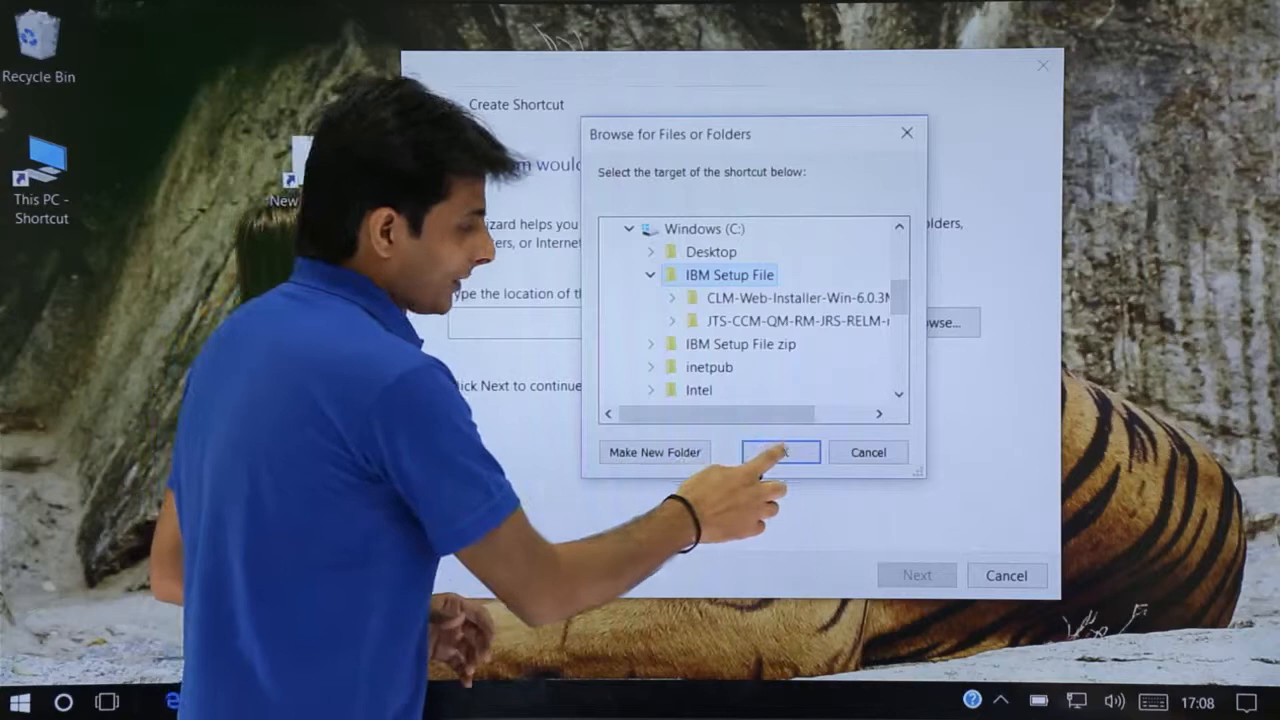
click(780, 452)
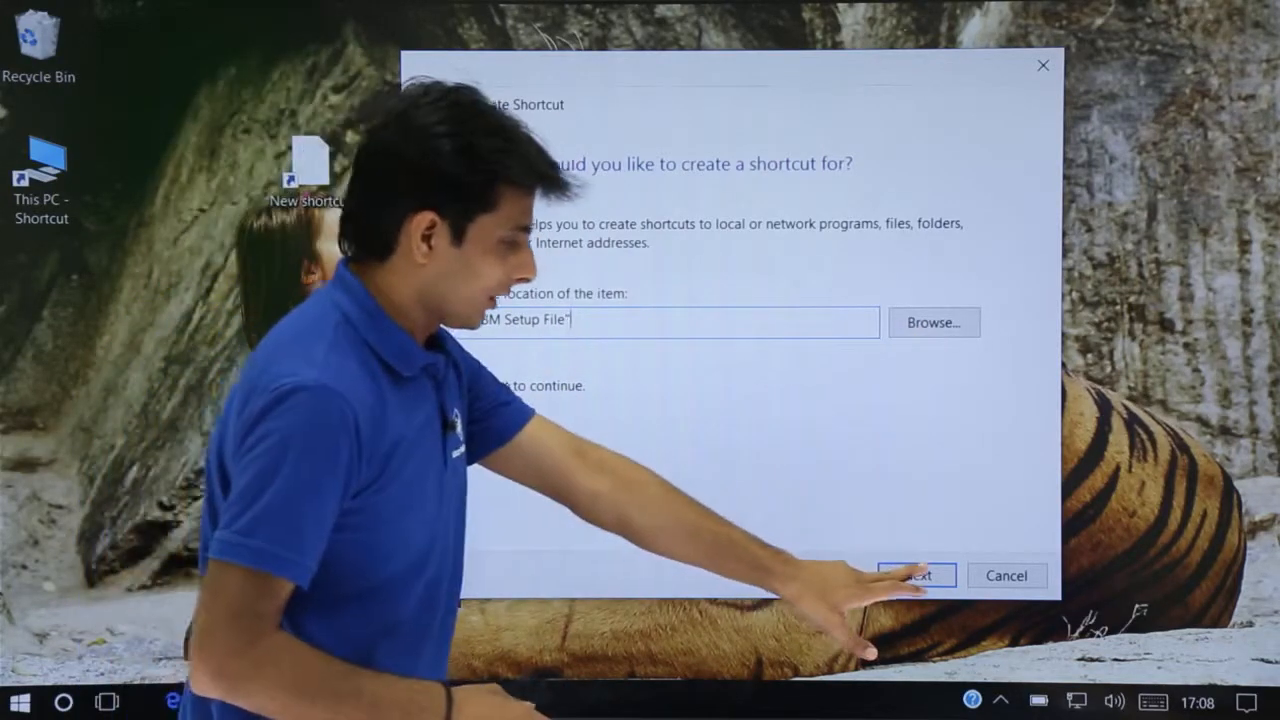
Finish the wizard keeping the name IBM Setup File, then double-click the new shortcut.
click(915, 575)
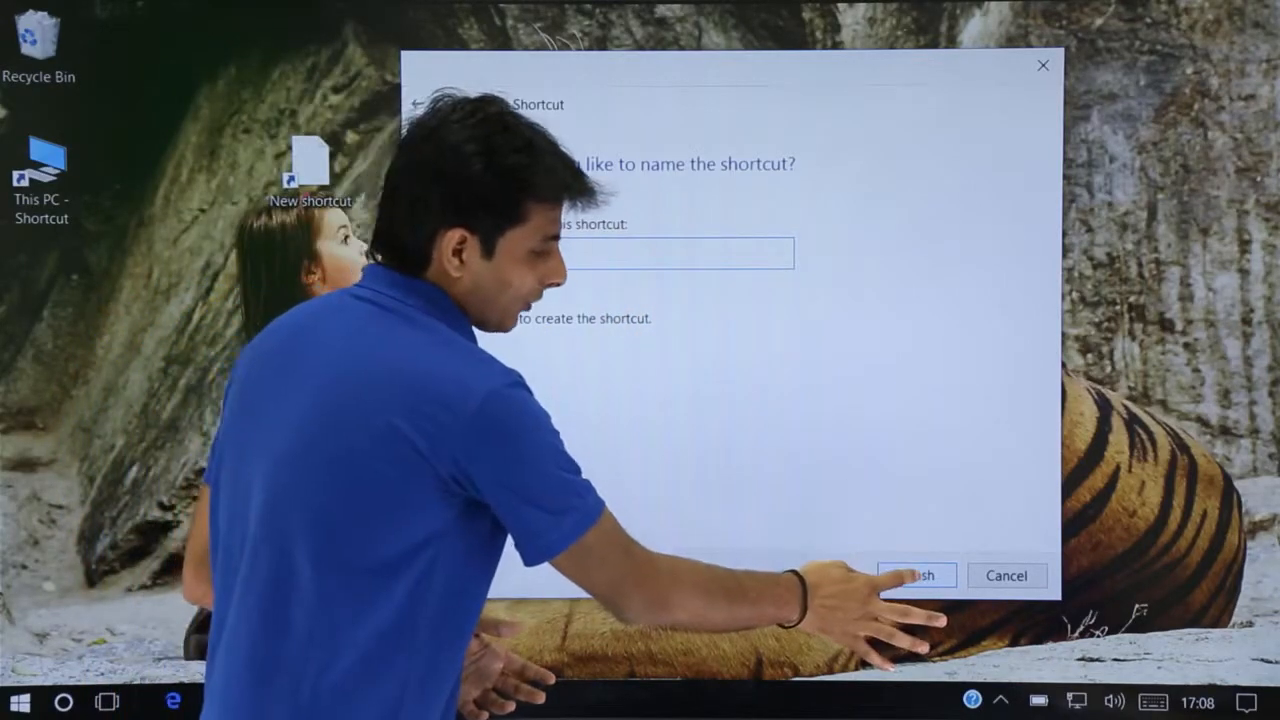
click(914, 575)
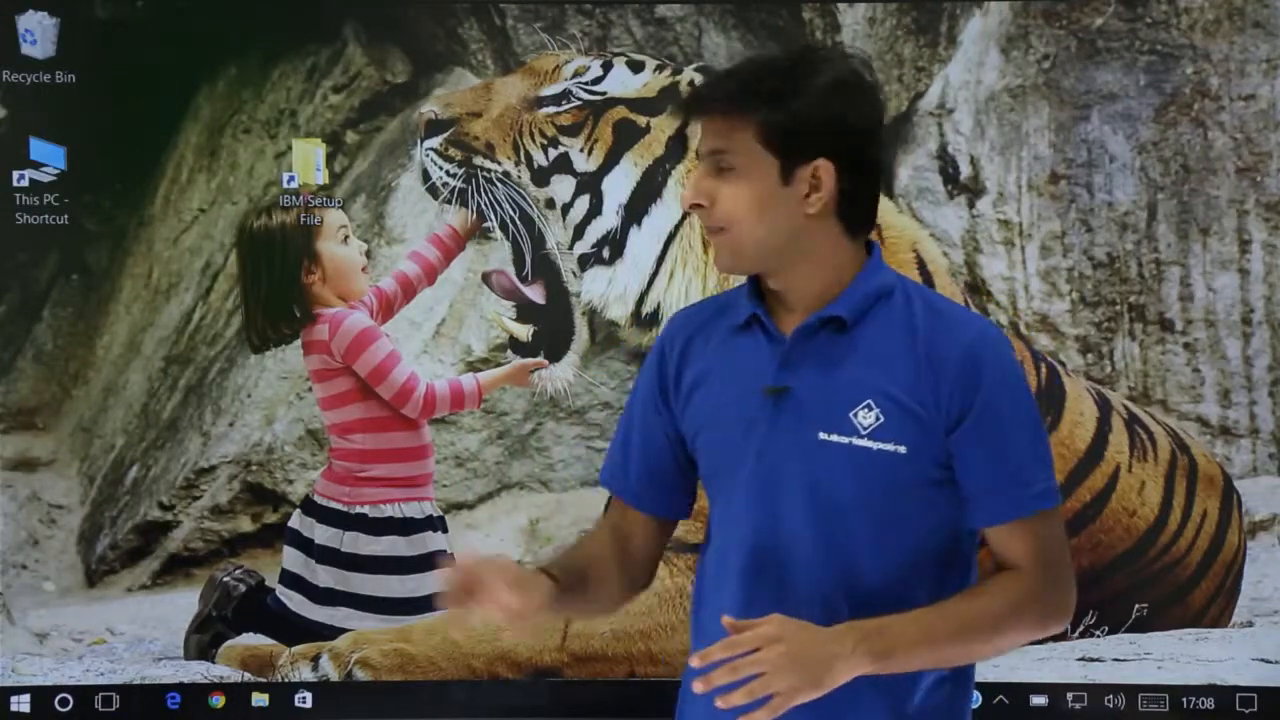
double_click(310, 160)
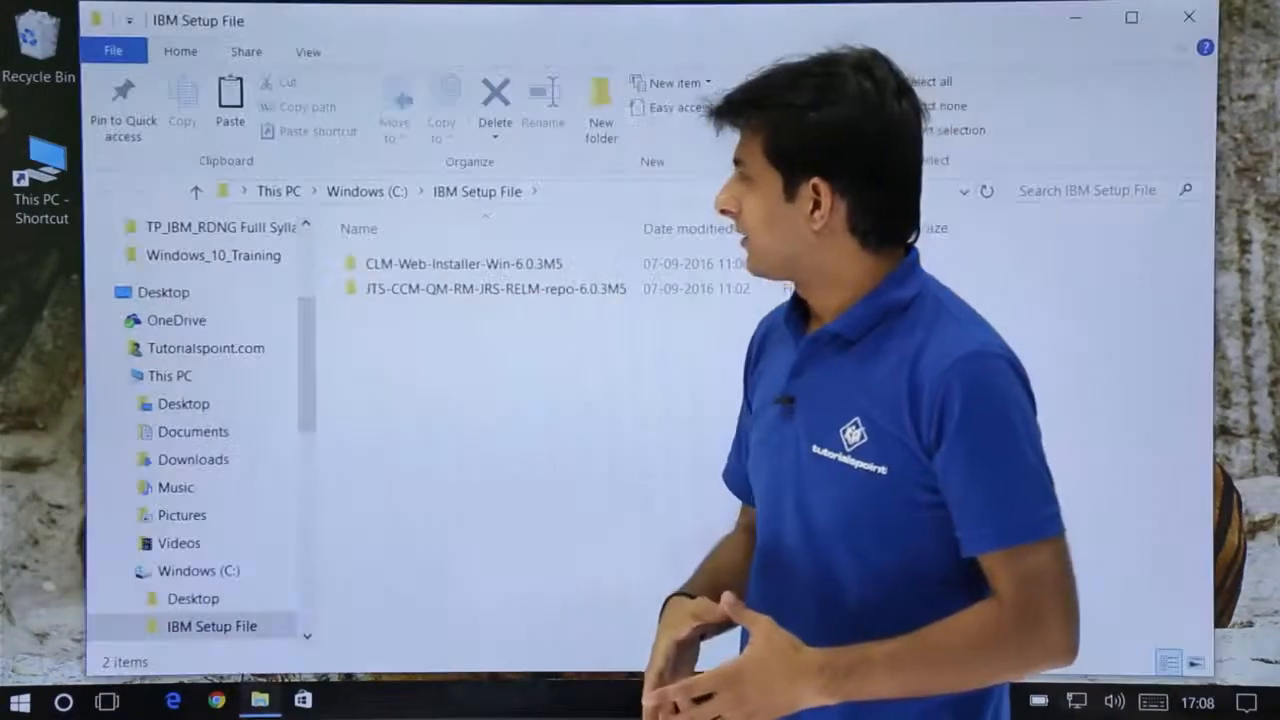